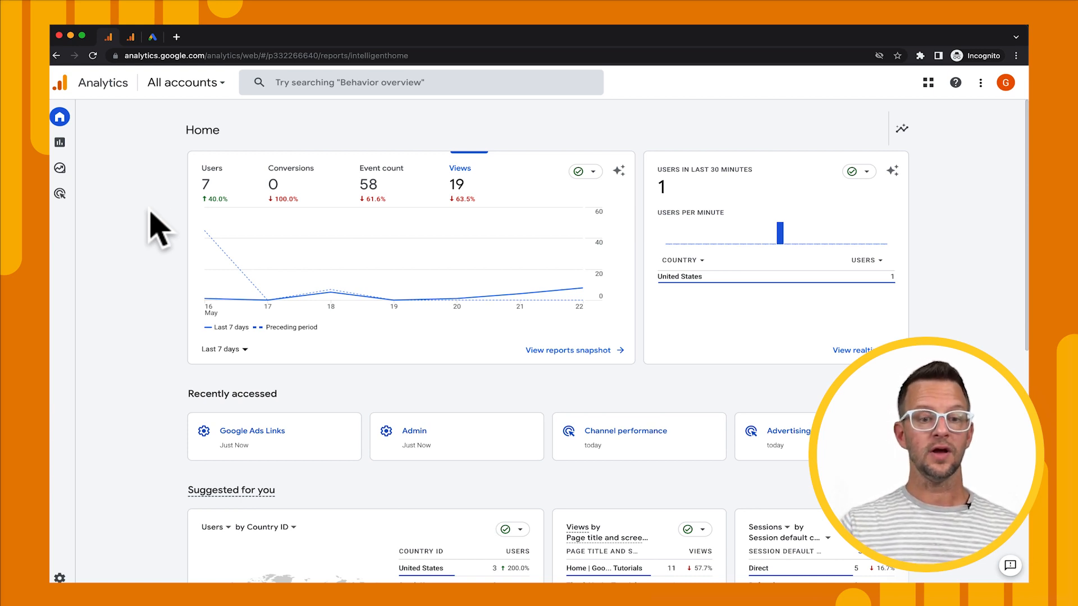
Step: Check the Google Ads account, then return to the Analytics property
click(151, 37)
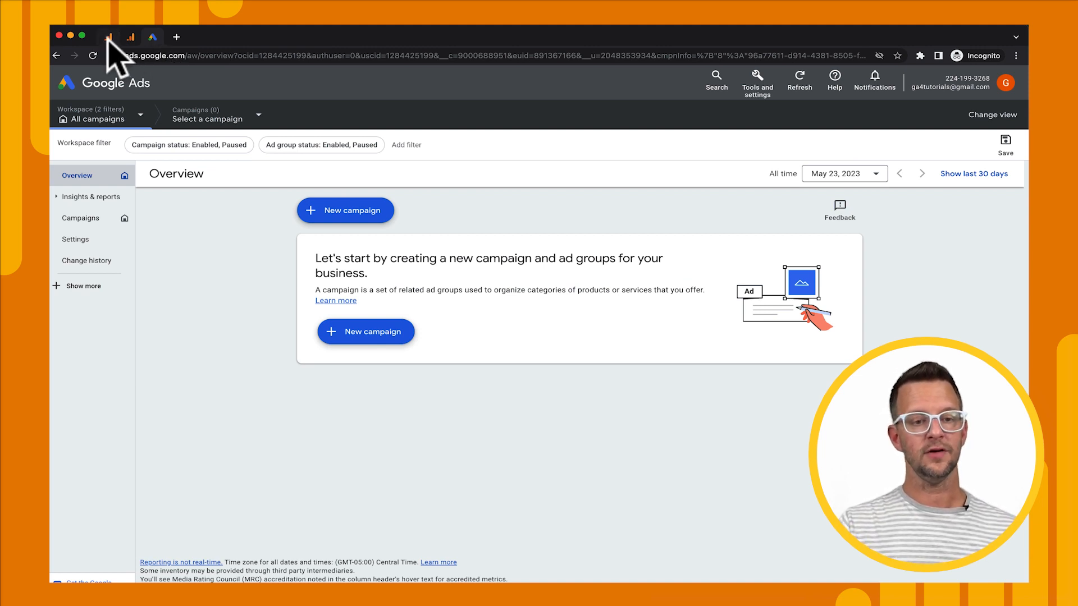
click(132, 37)
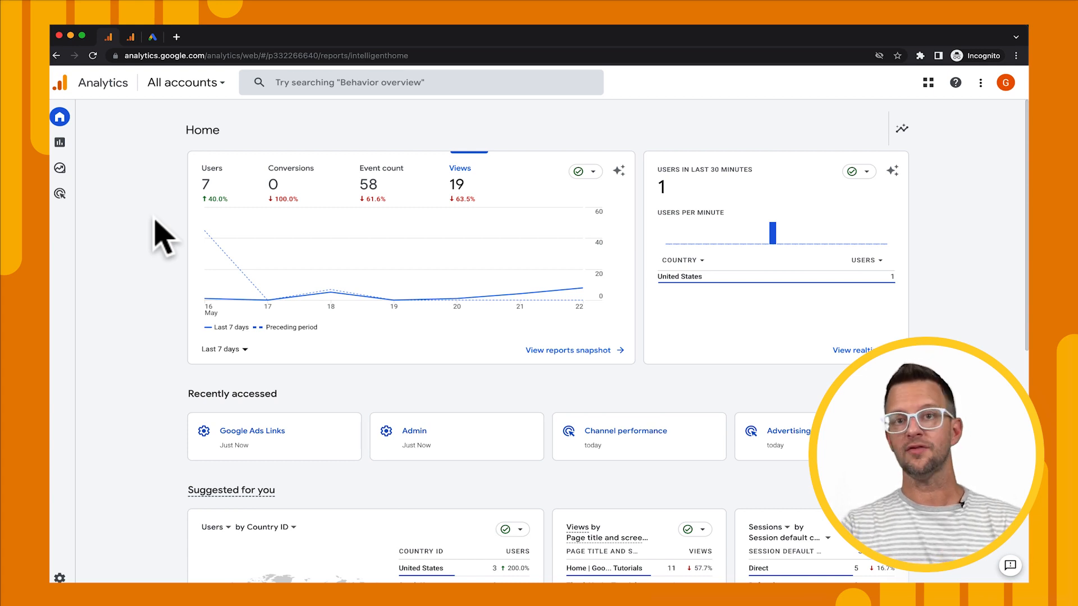
mouse_move(142, 337)
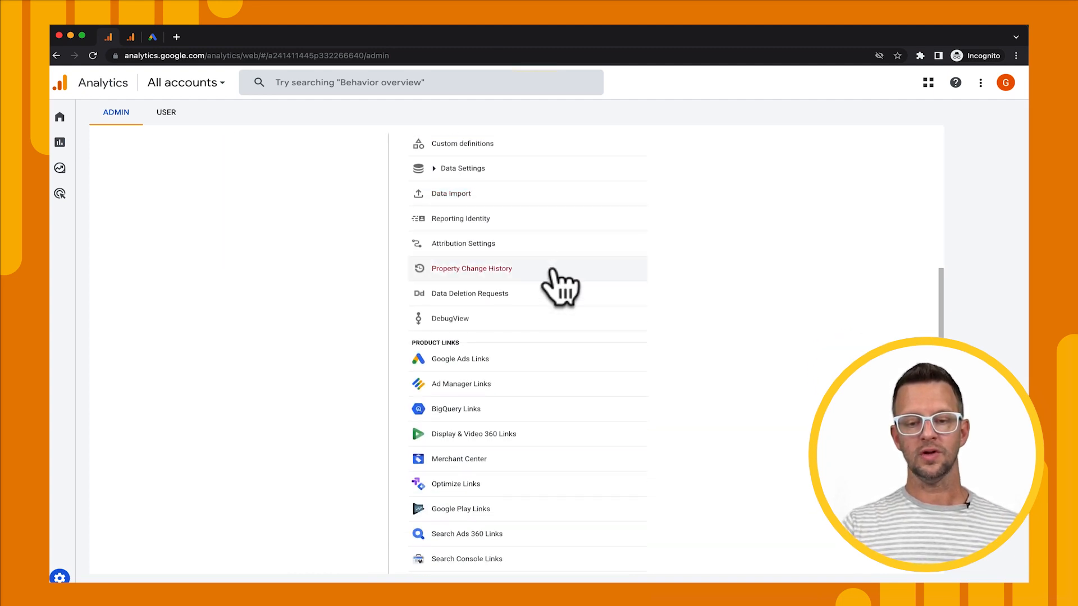
Step: Open Google Ads Links under Product Links and start a new link
scroll(down, 3)
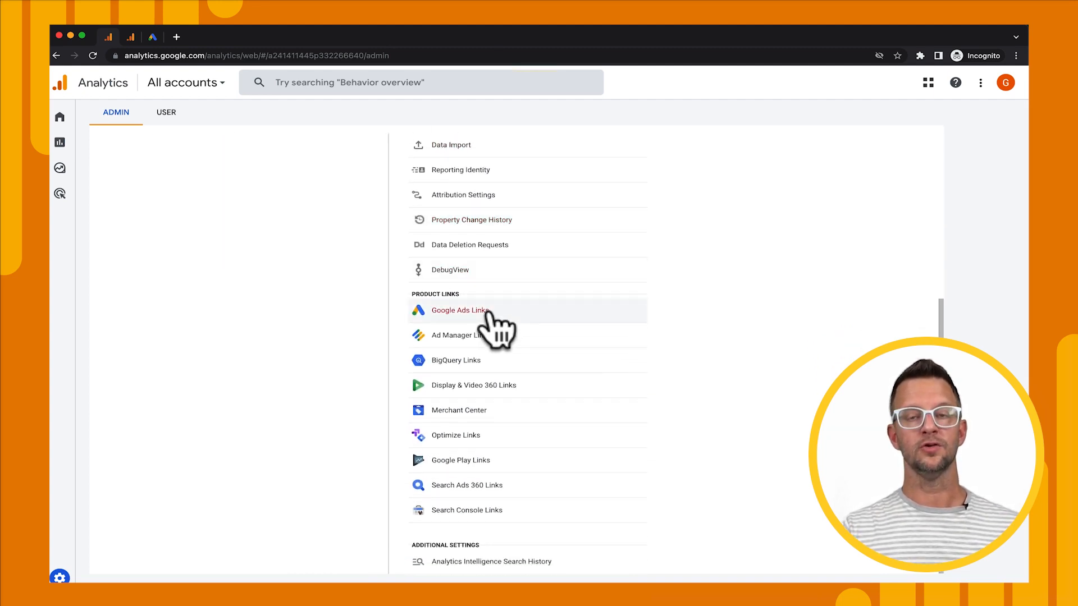
click(460, 310)
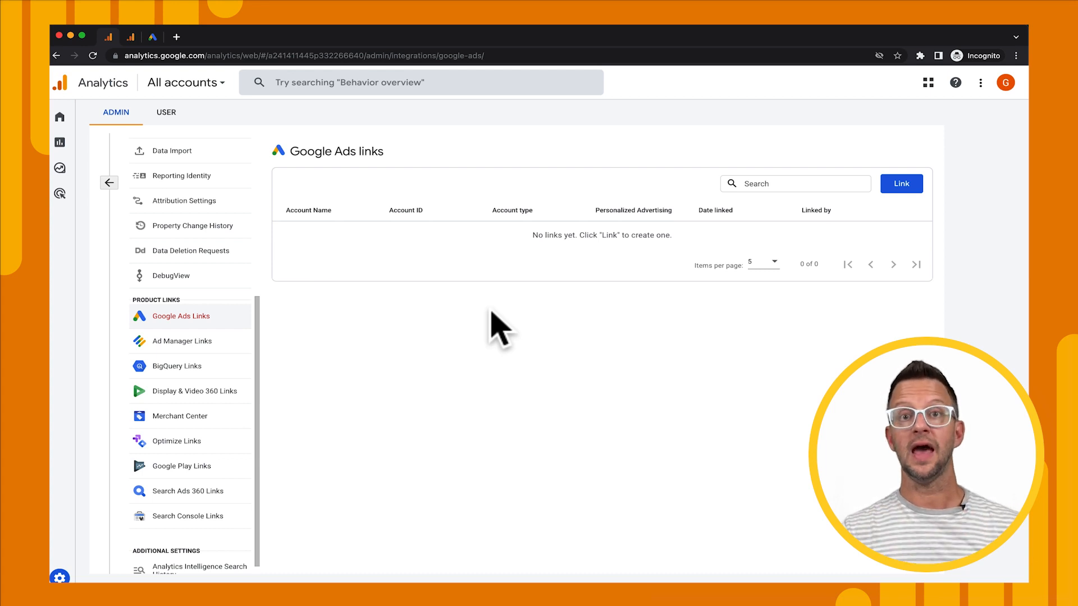
mouse_move(701, 258)
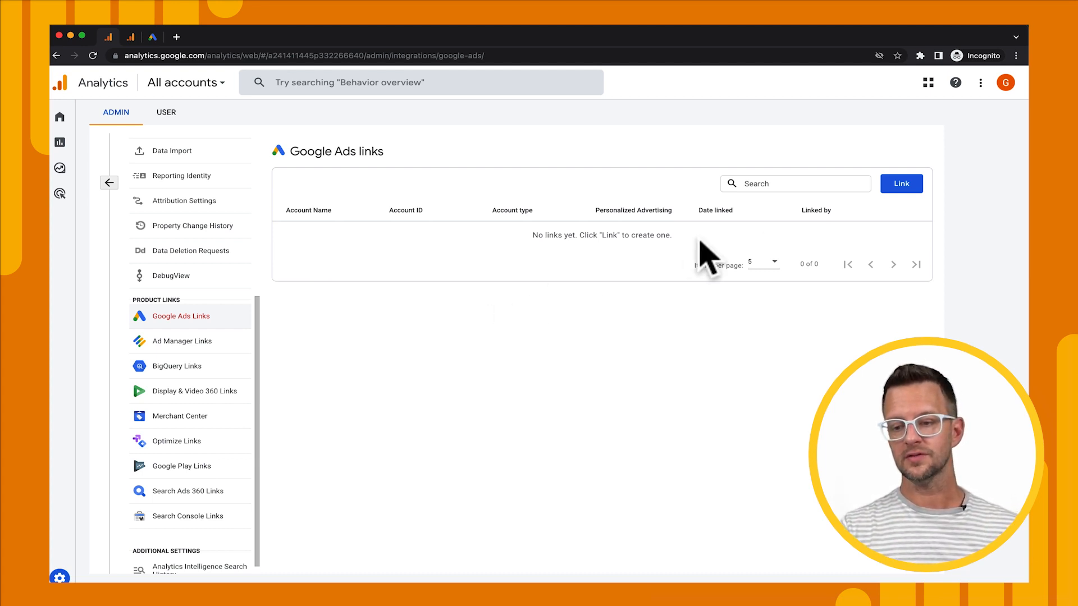
click(901, 184)
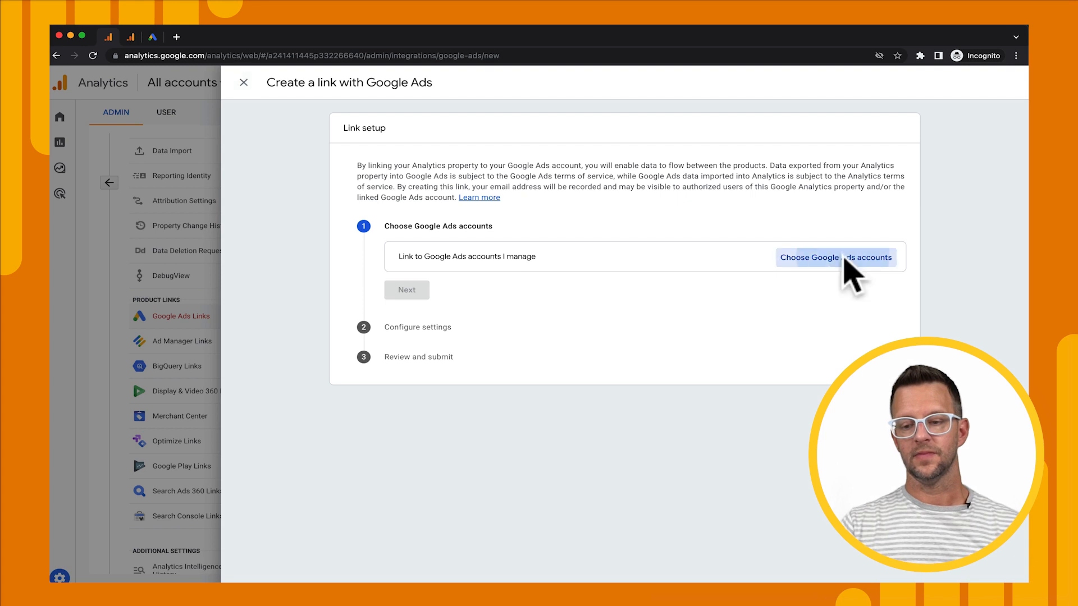
Step: Select the managed Google Ads account, keep default link settings, and reach review
click(835, 258)
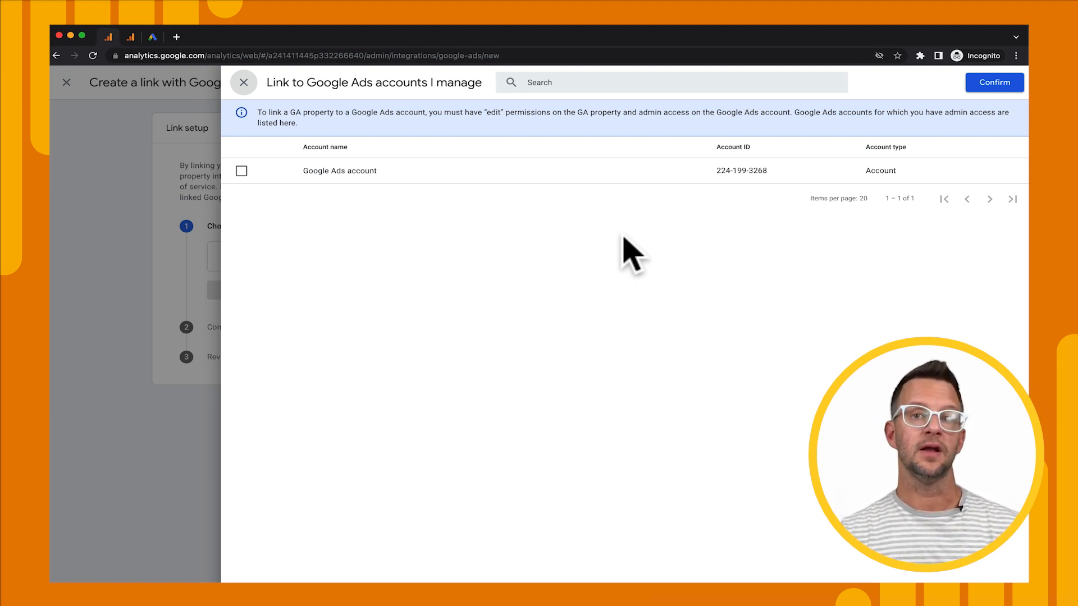
mouse_move(621, 272)
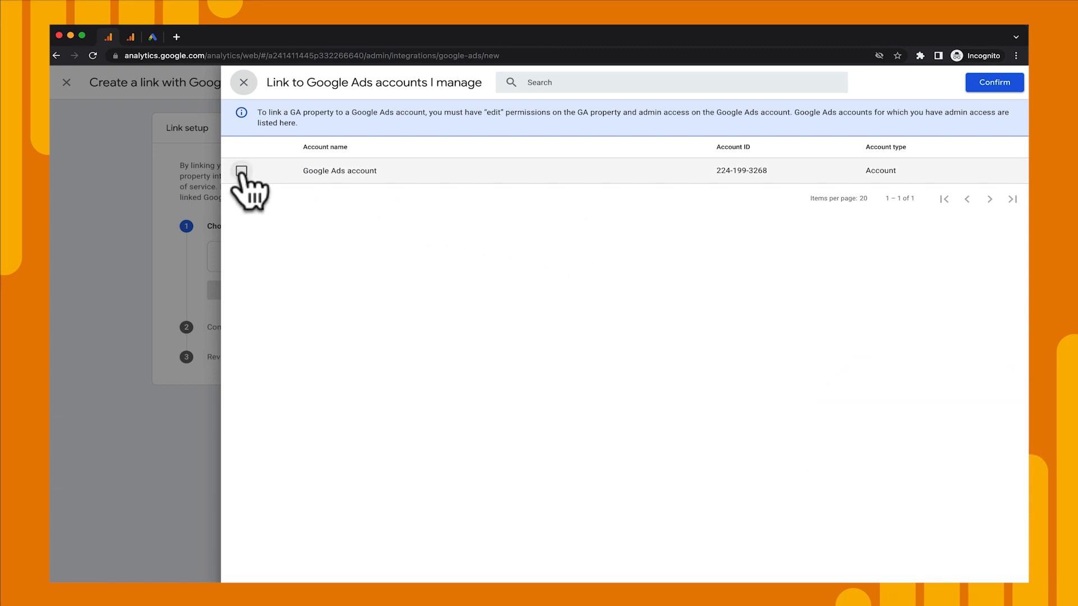
click(241, 170)
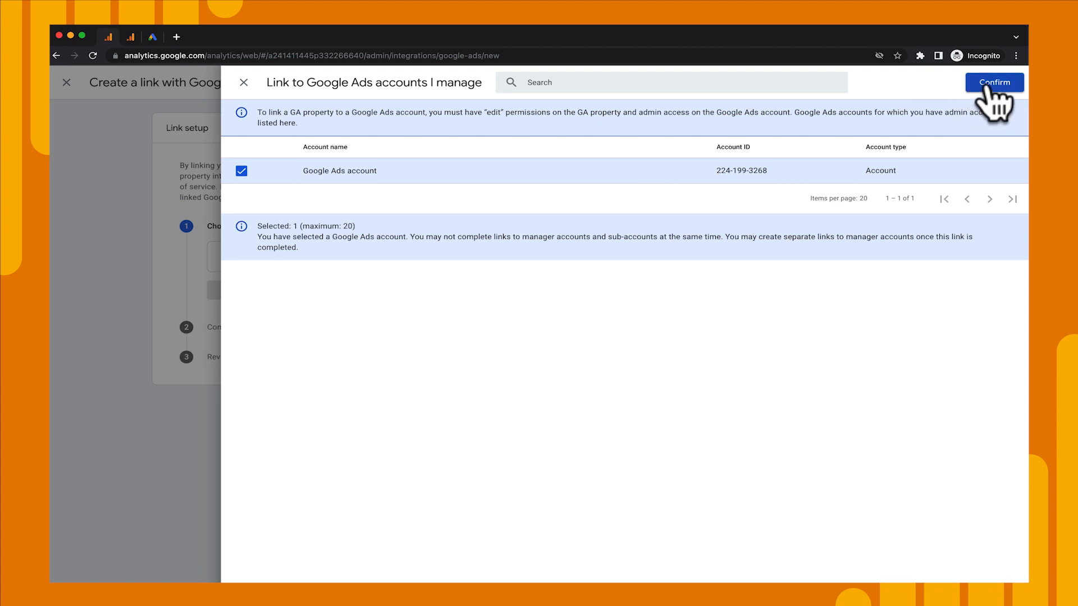
click(994, 82)
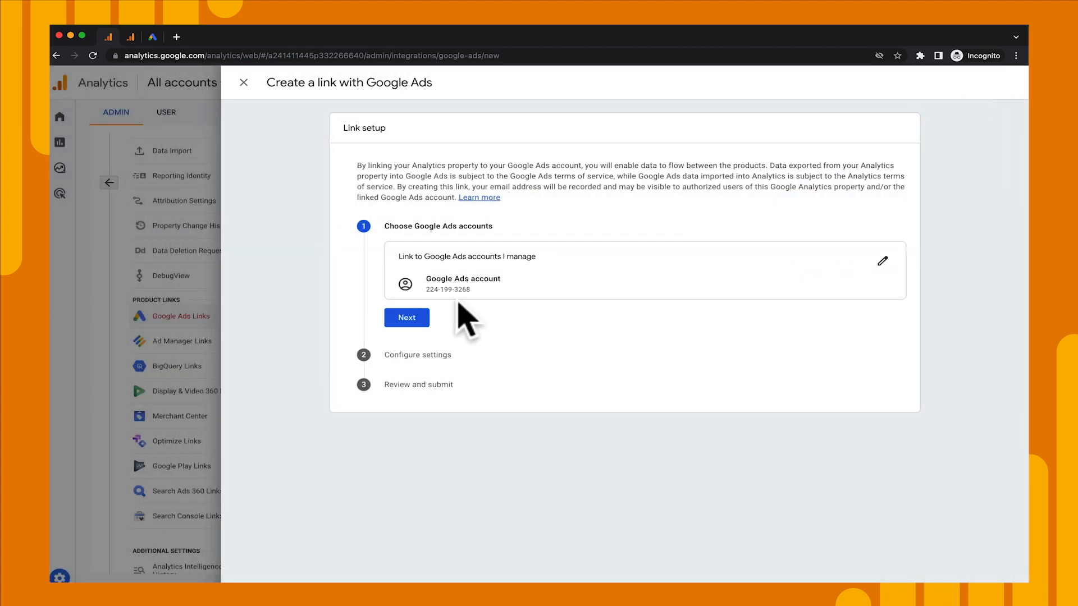
click(407, 318)
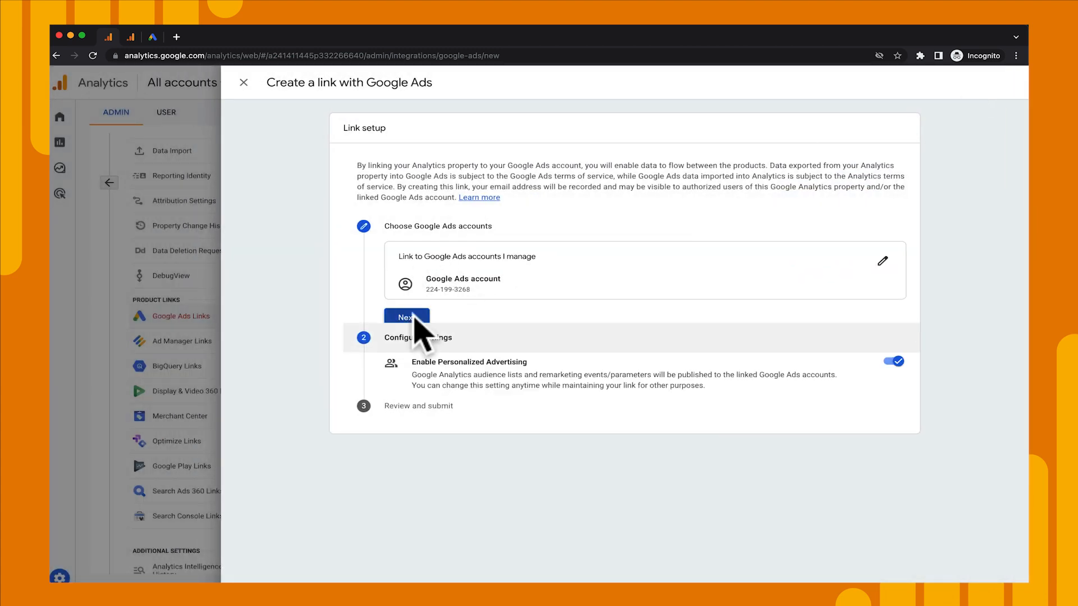
click(406, 318)
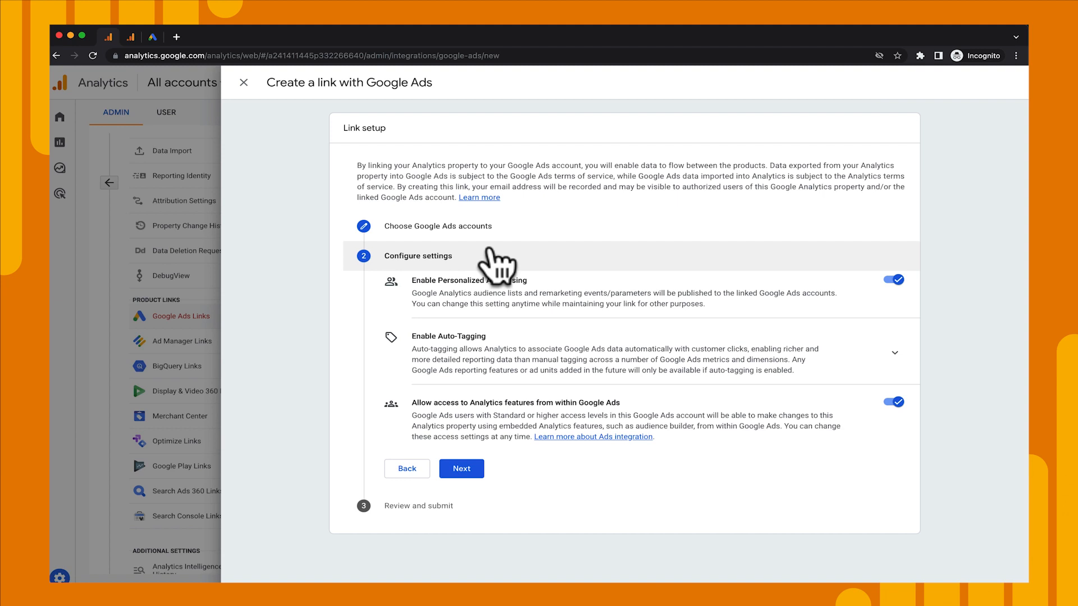
click(461, 469)
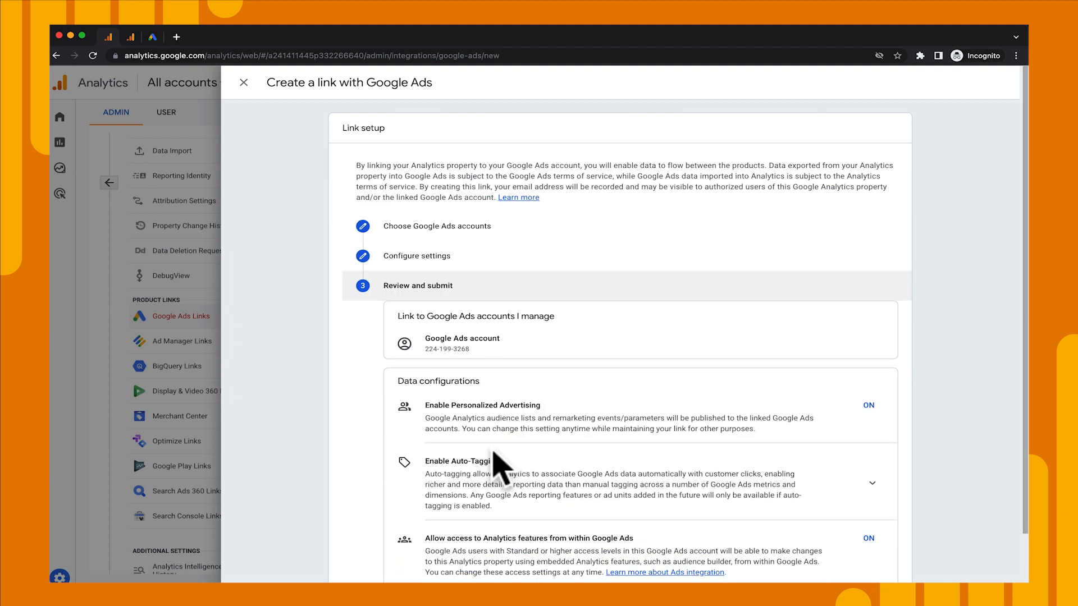
Step: Submit the Google Ads link, close the results, and switch back to Google Ads
scroll(down, 3)
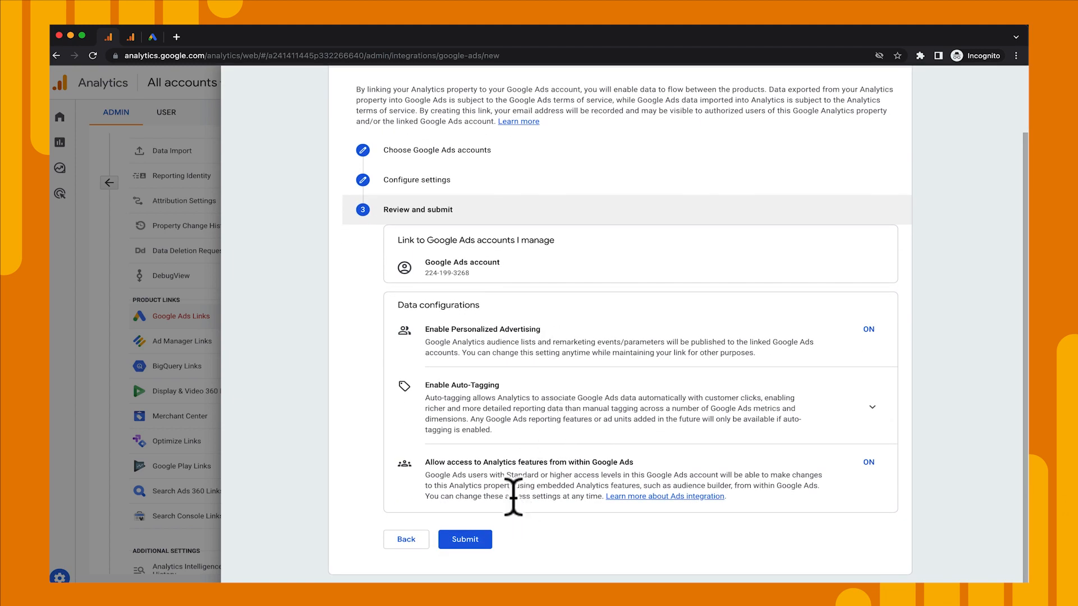
click(465, 540)
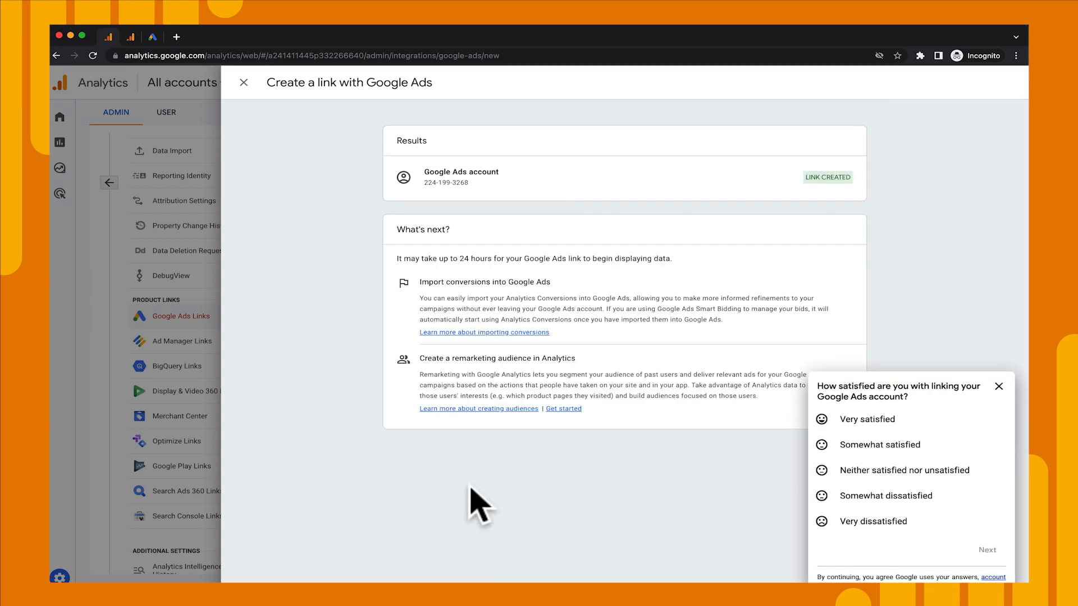
mouse_move(295, 159)
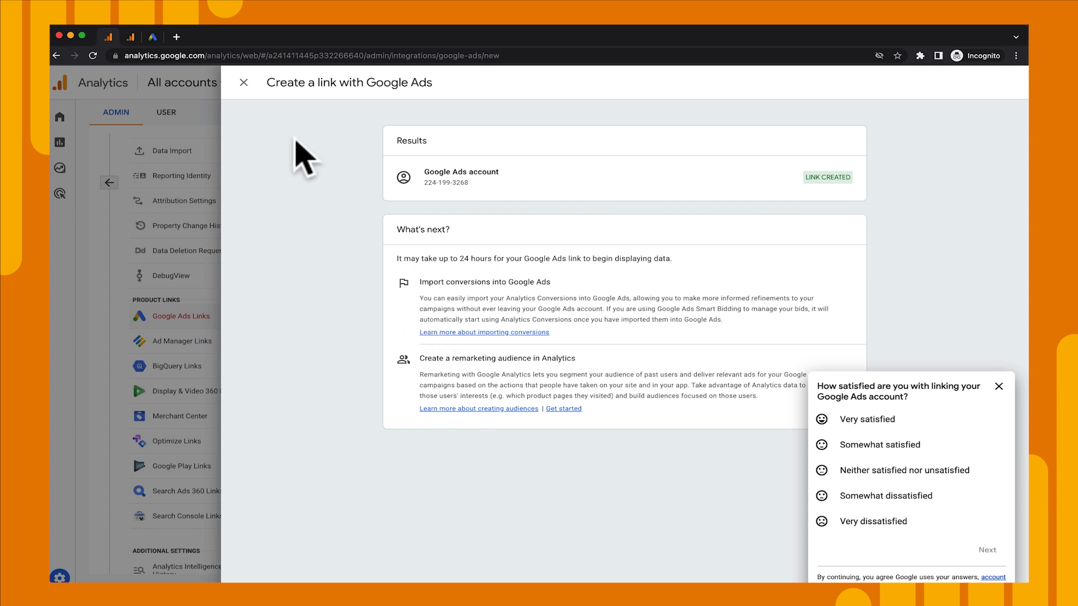
click(244, 83)
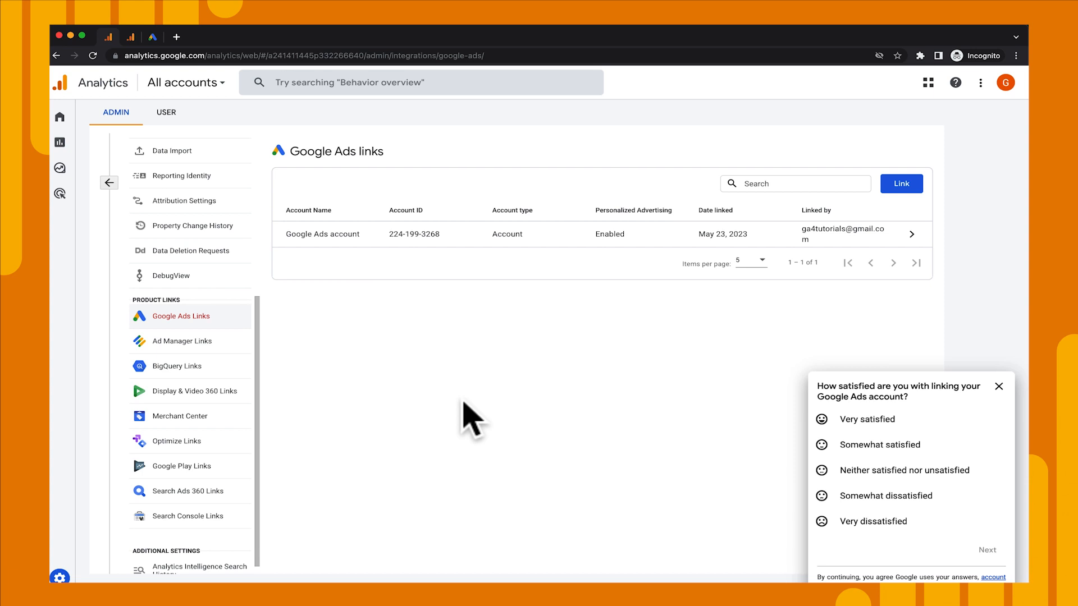
click(61, 193)
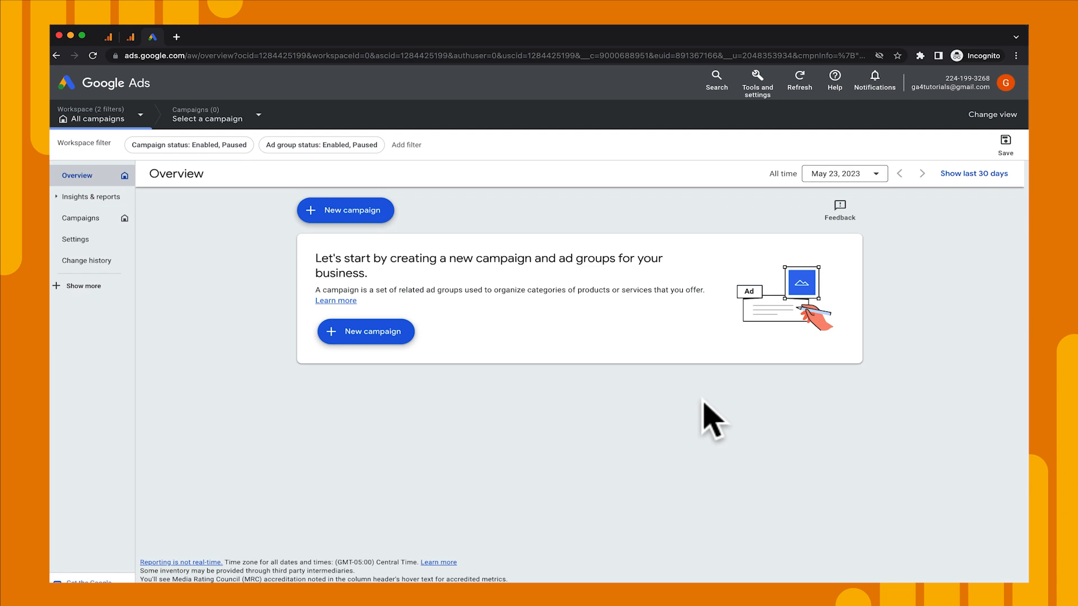
Step: Go to Linked accounts and manage the Google Analytics (GA4) & Firebase link
click(758, 76)
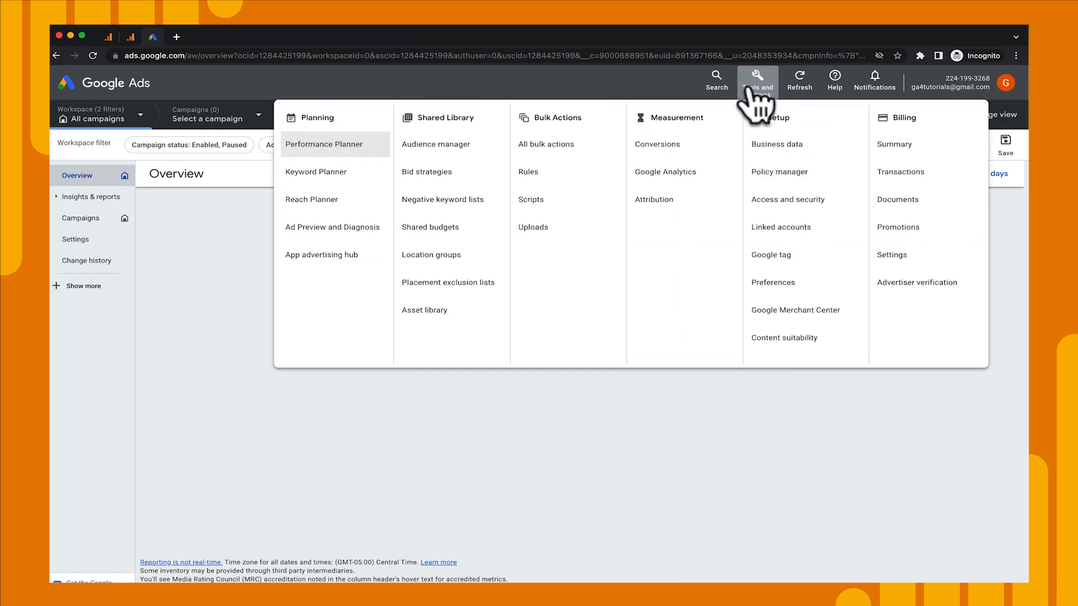
click(781, 228)
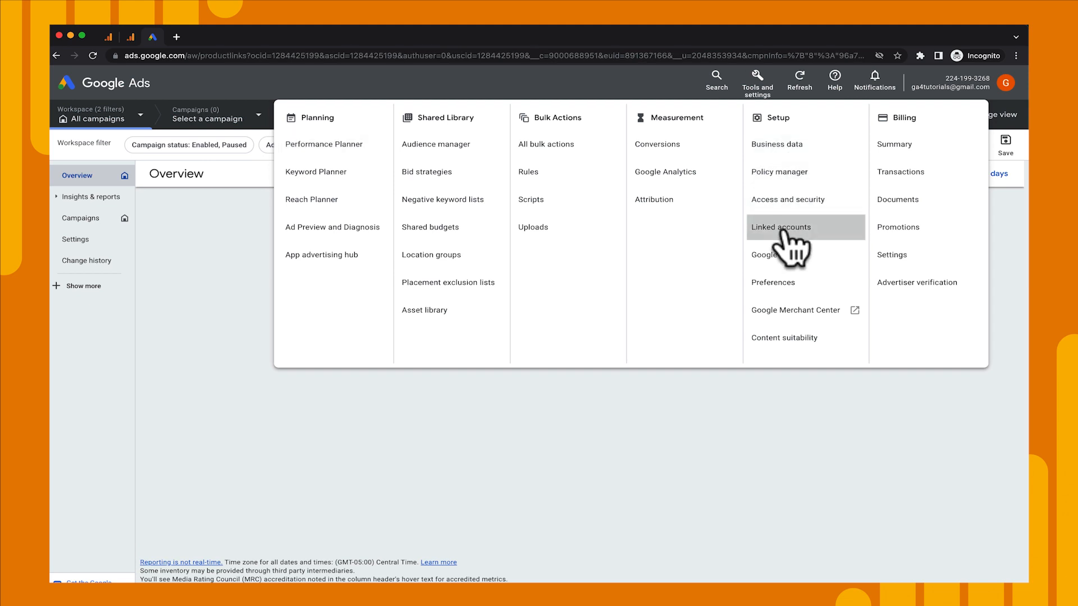
click(780, 227)
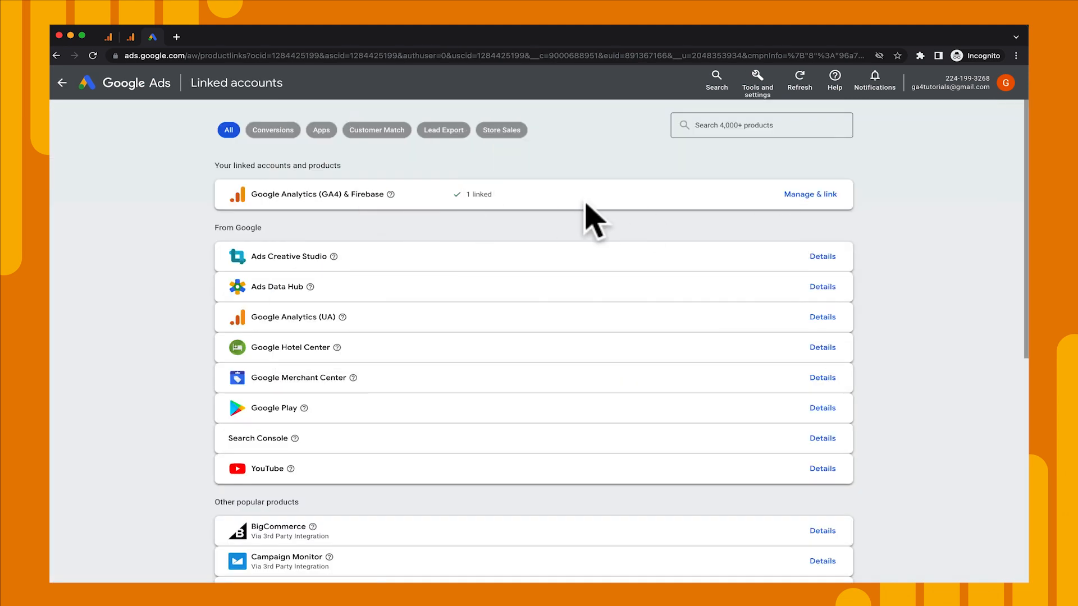
click(811, 194)
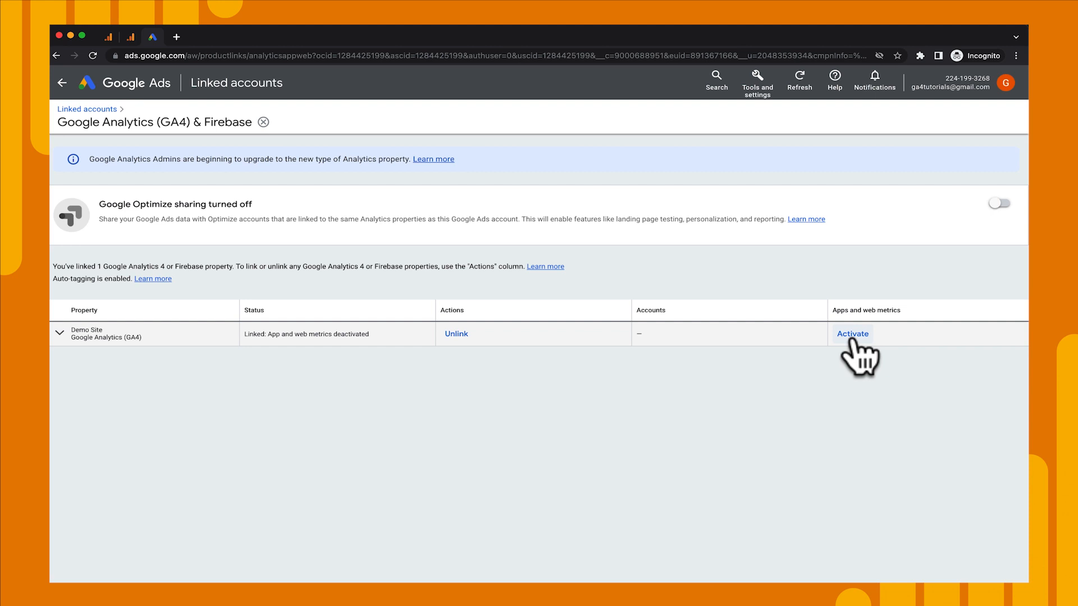
Step: Activate app and web metrics for the Demo Site GA4 property
click(852, 334)
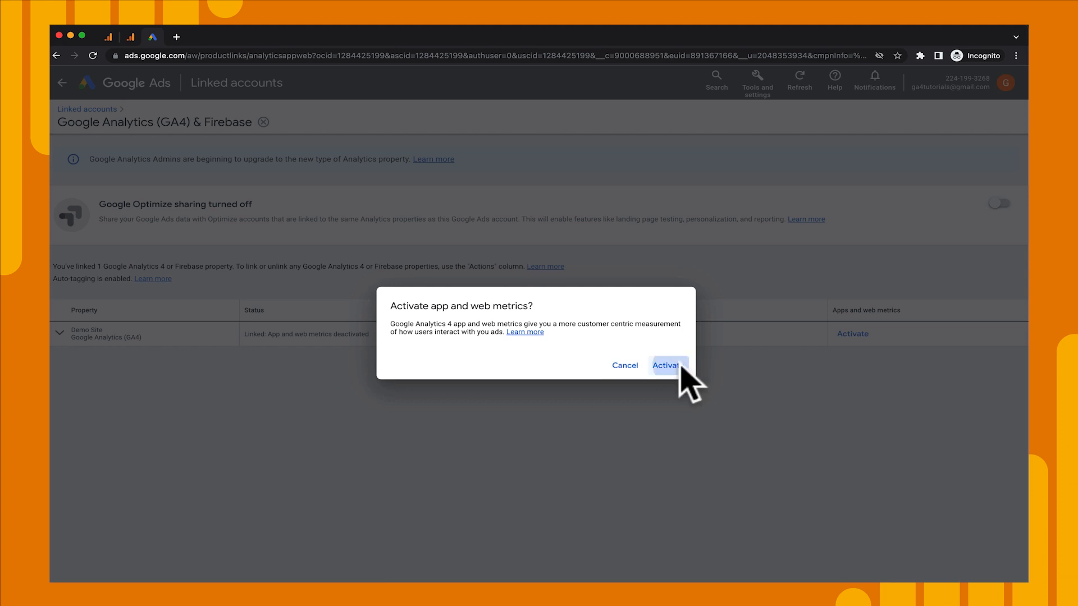
click(669, 366)
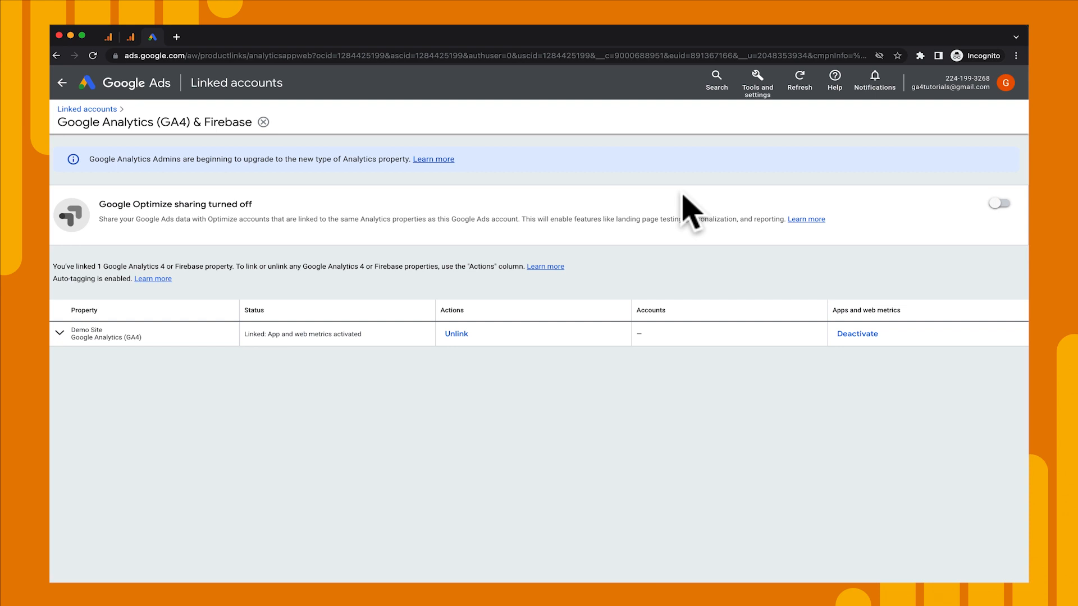
mouse_move(700, 308)
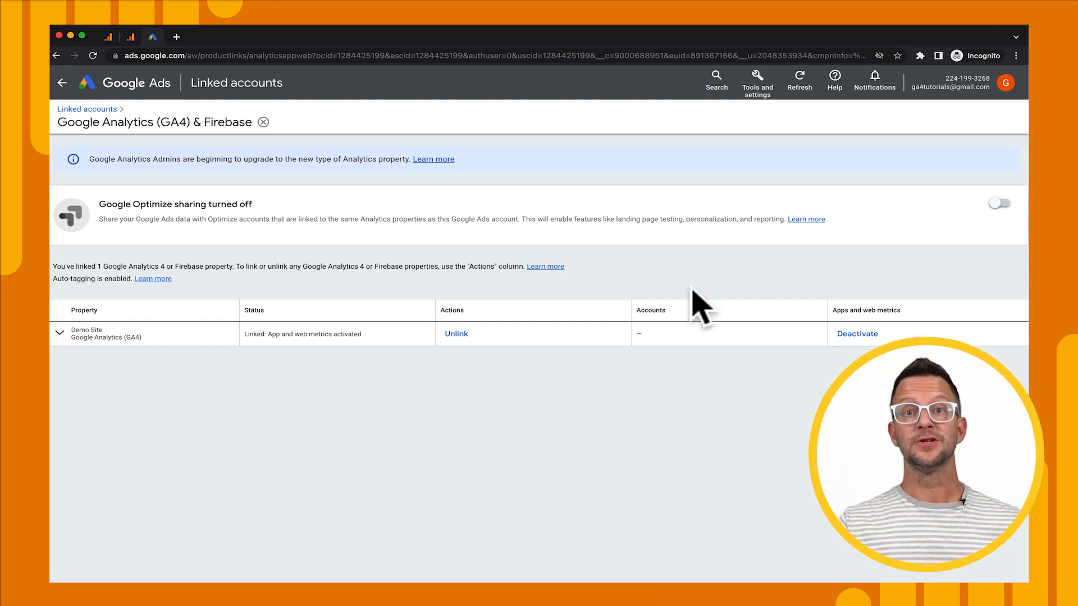
mouse_move(713, 263)
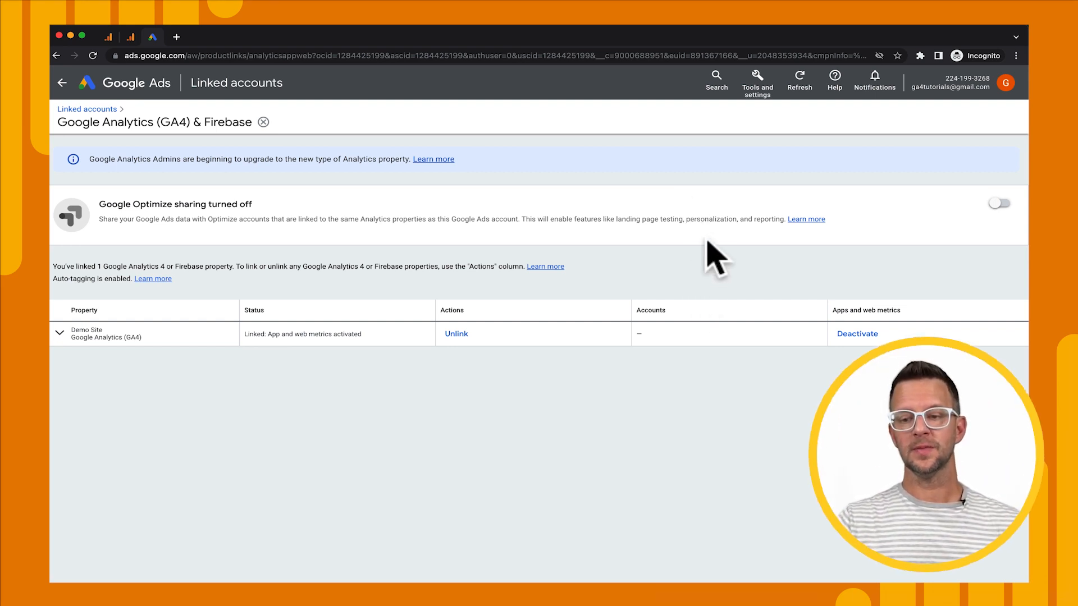
click(758, 79)
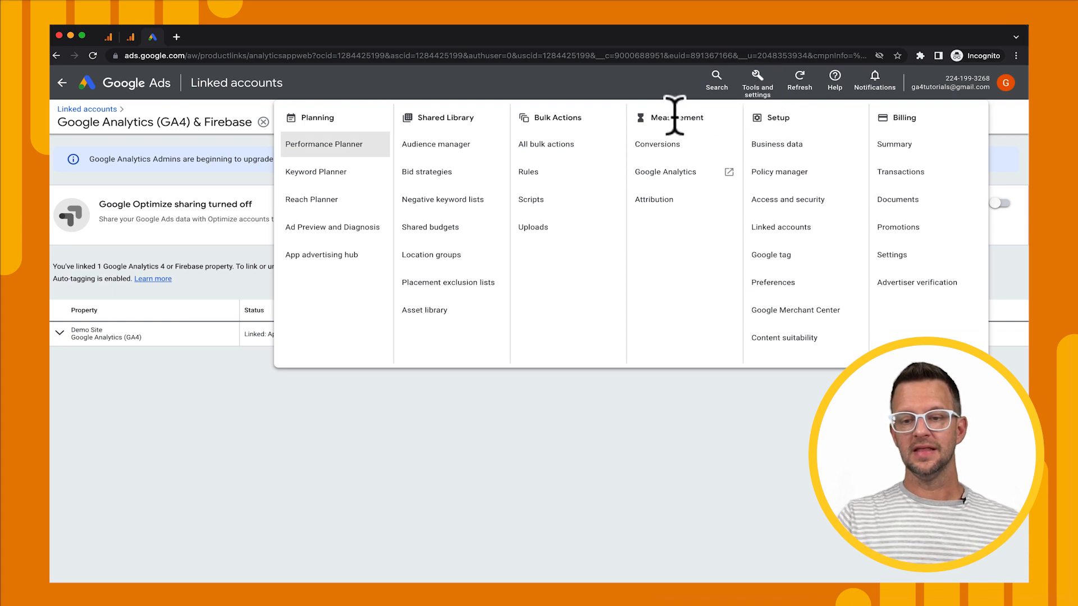
Step: Import newsletter_signup and purchase from Google Analytics as new conversion actions
click(658, 144)
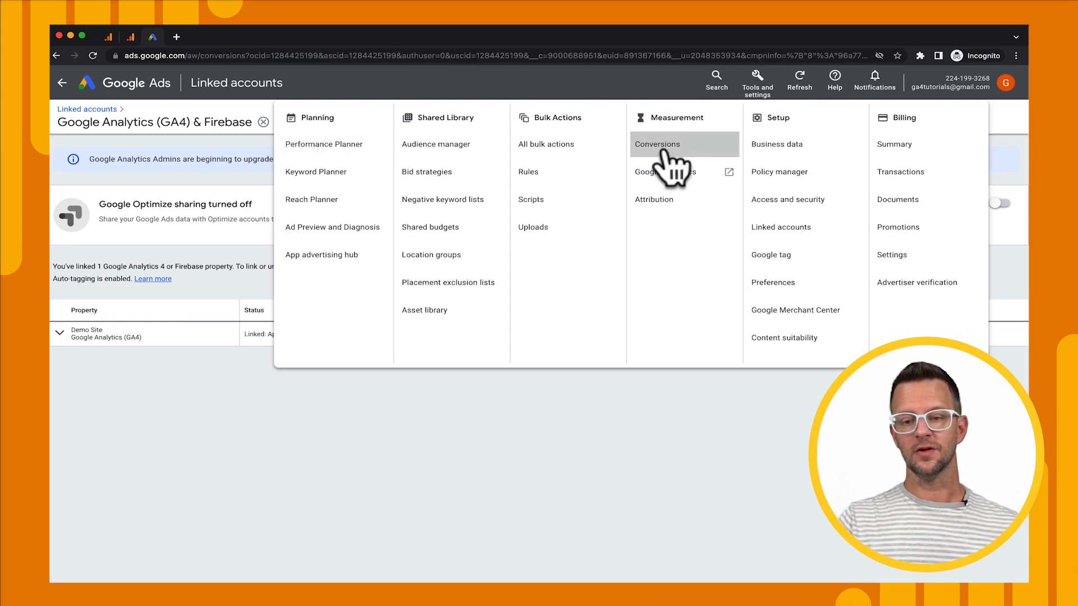
click(656, 145)
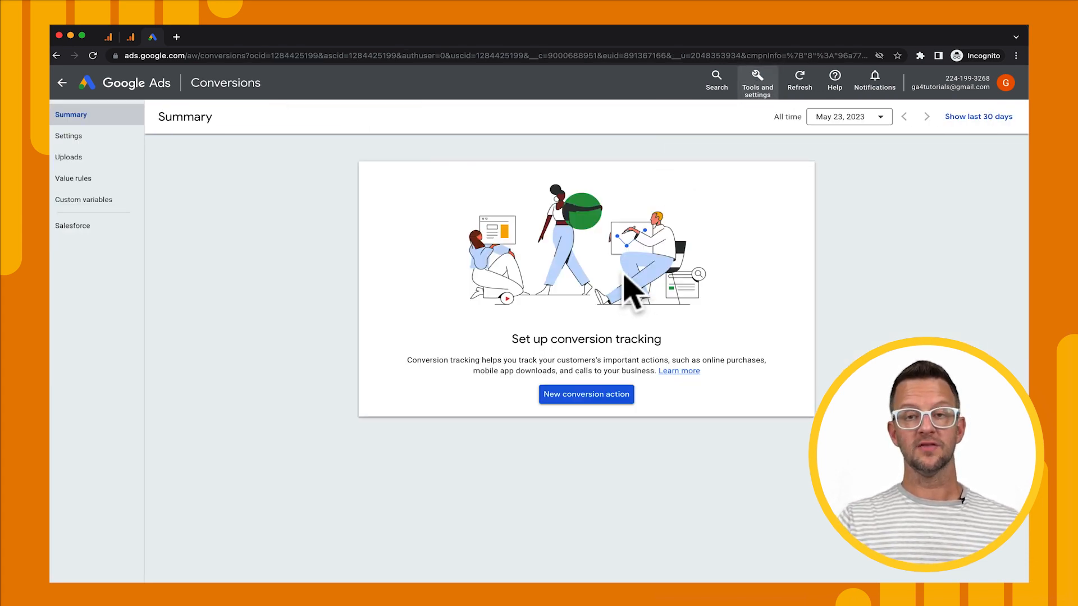
mouse_move(586, 408)
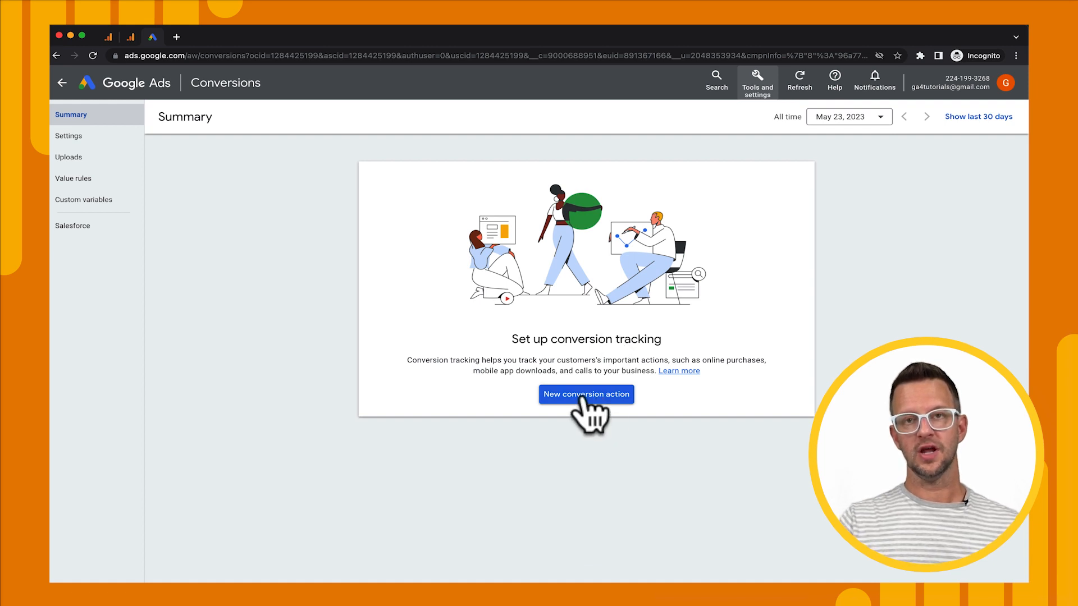
click(587, 394)
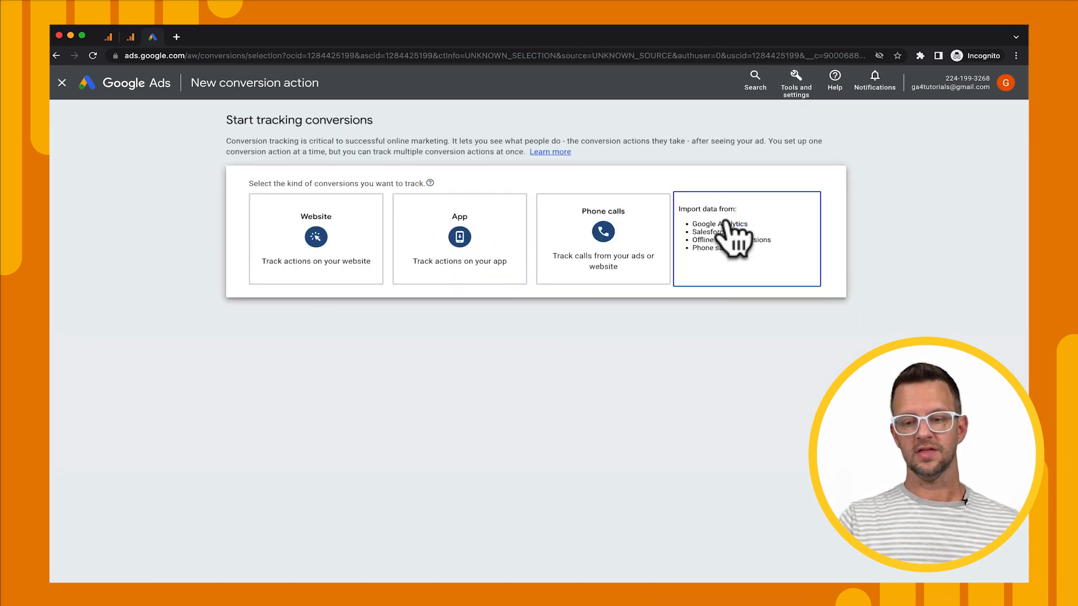
click(746, 238)
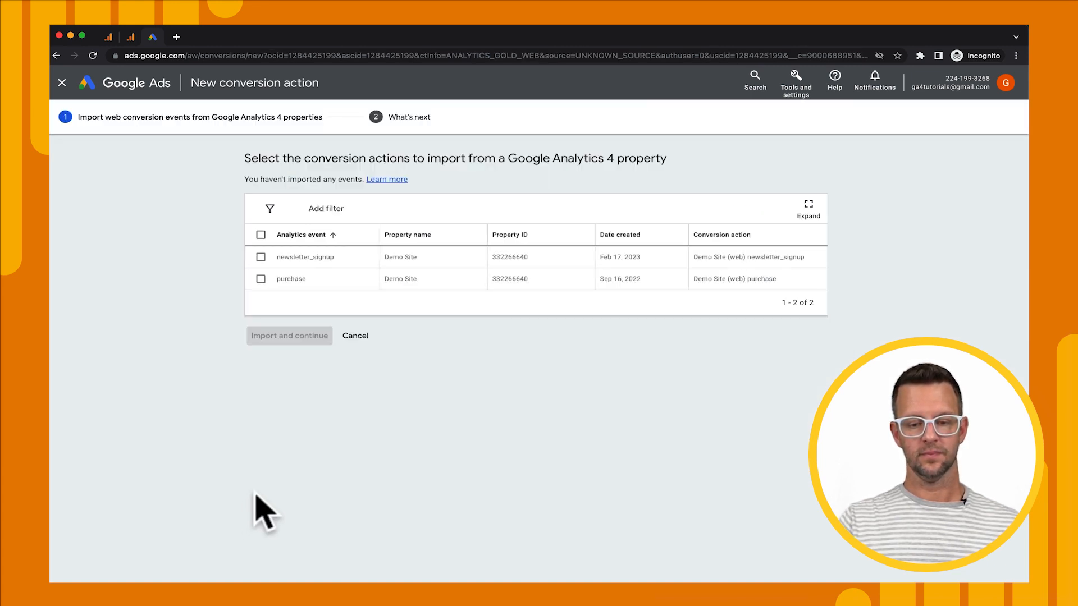
mouse_move(348, 420)
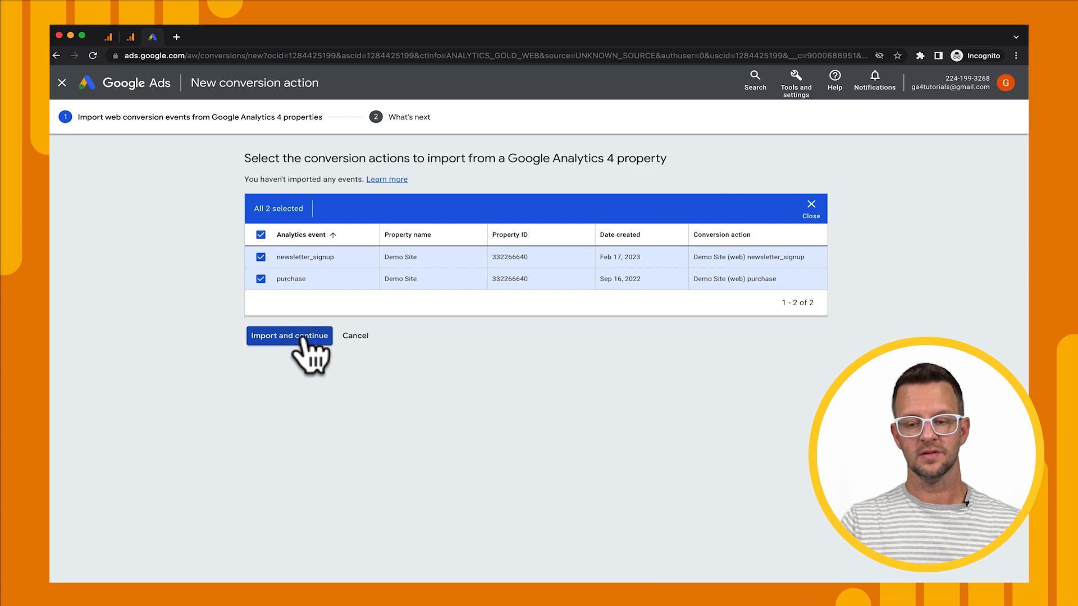
click(290, 335)
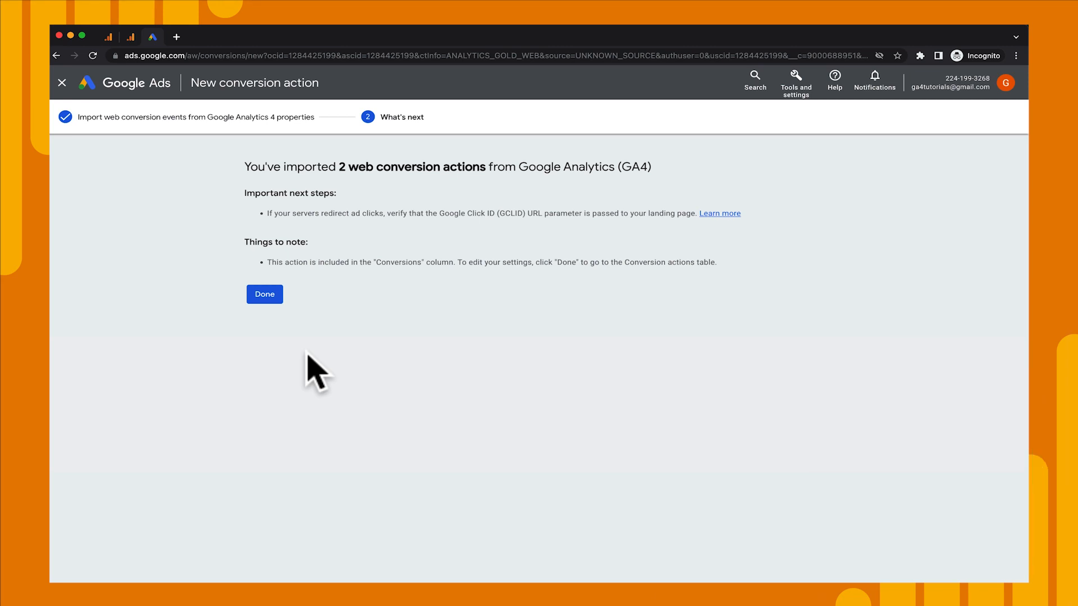
Step: Finish the import and open the Demo Site (web) purchase conversion details
click(264, 295)
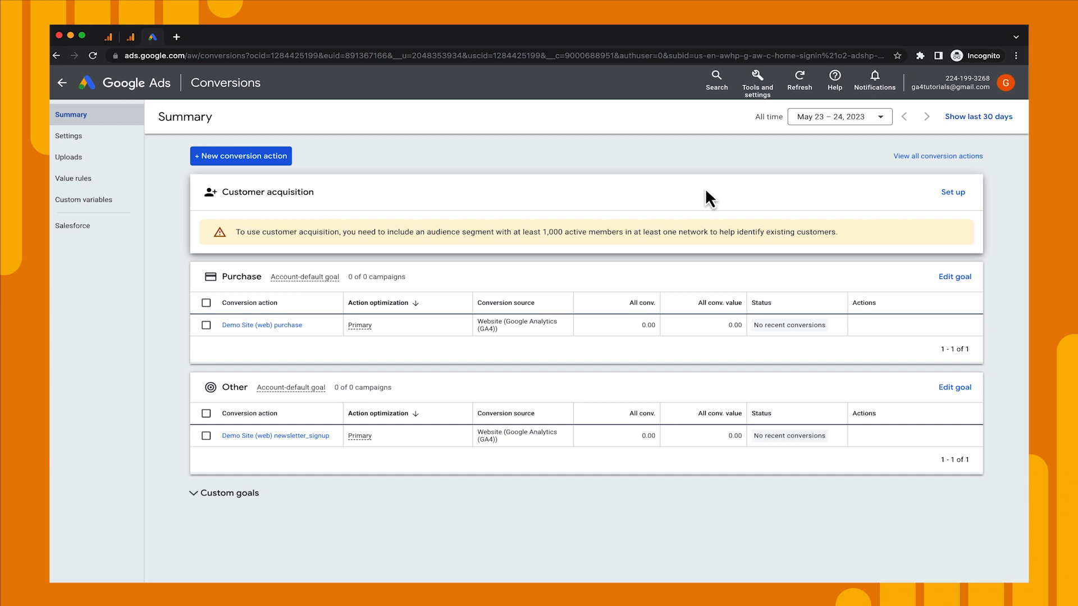
mouse_move(377, 302)
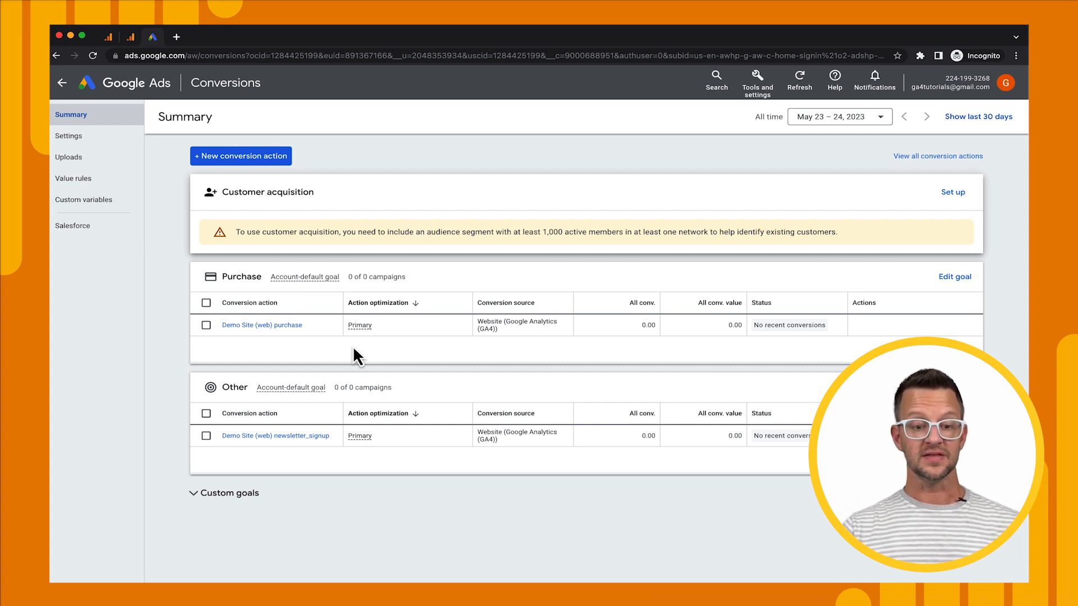
click(262, 325)
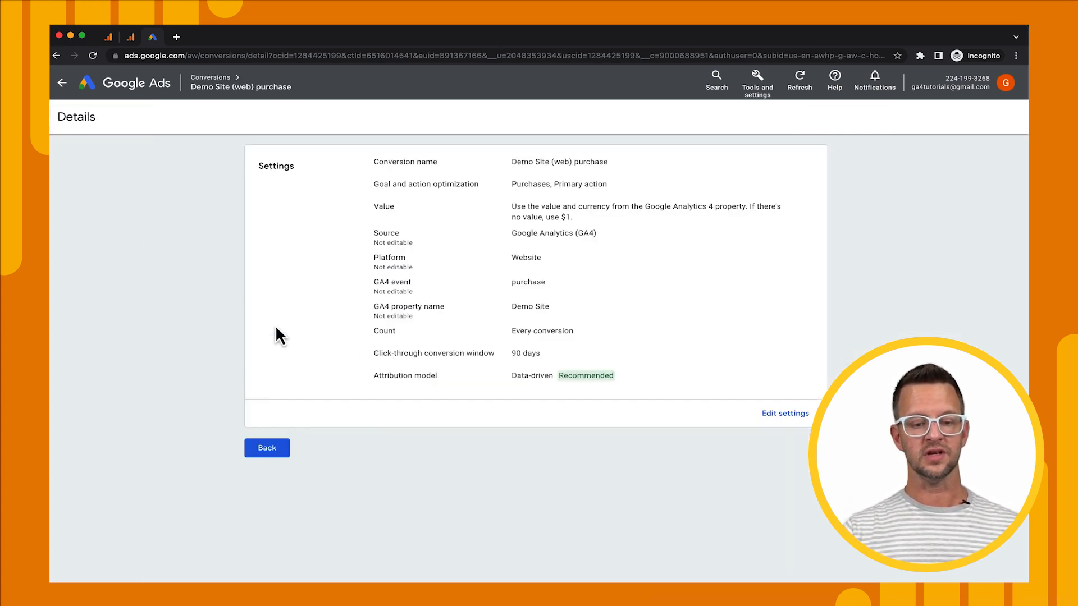
click(785, 413)
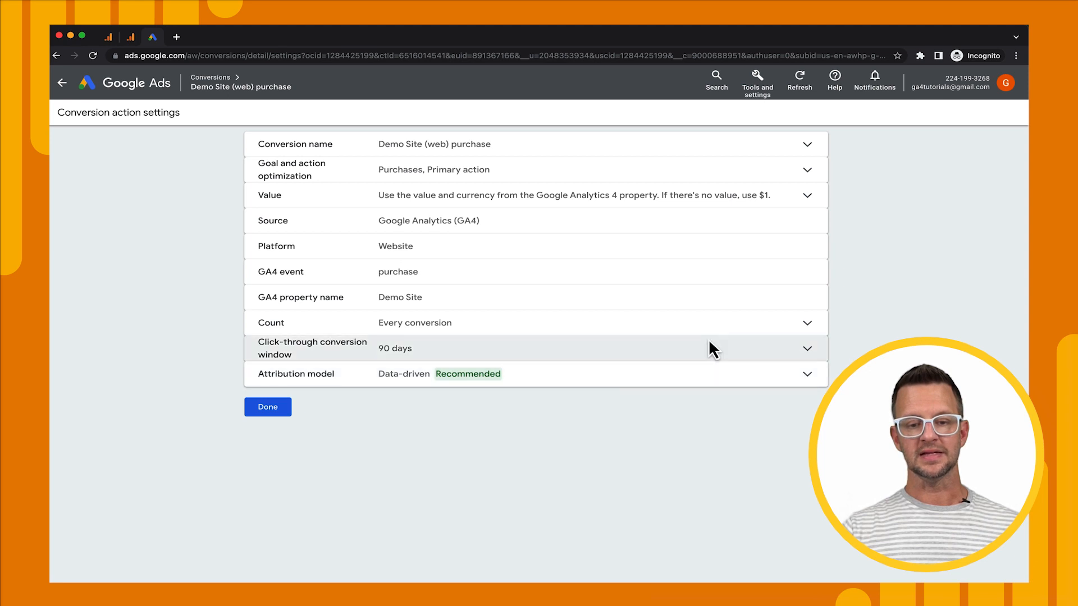
mouse_move(396, 176)
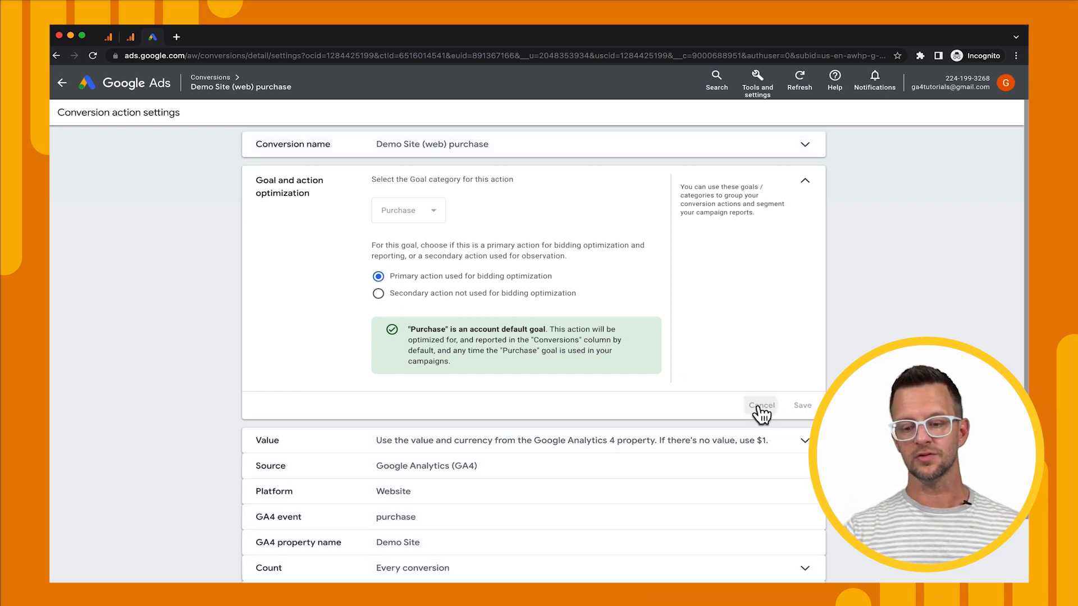
click(761, 405)
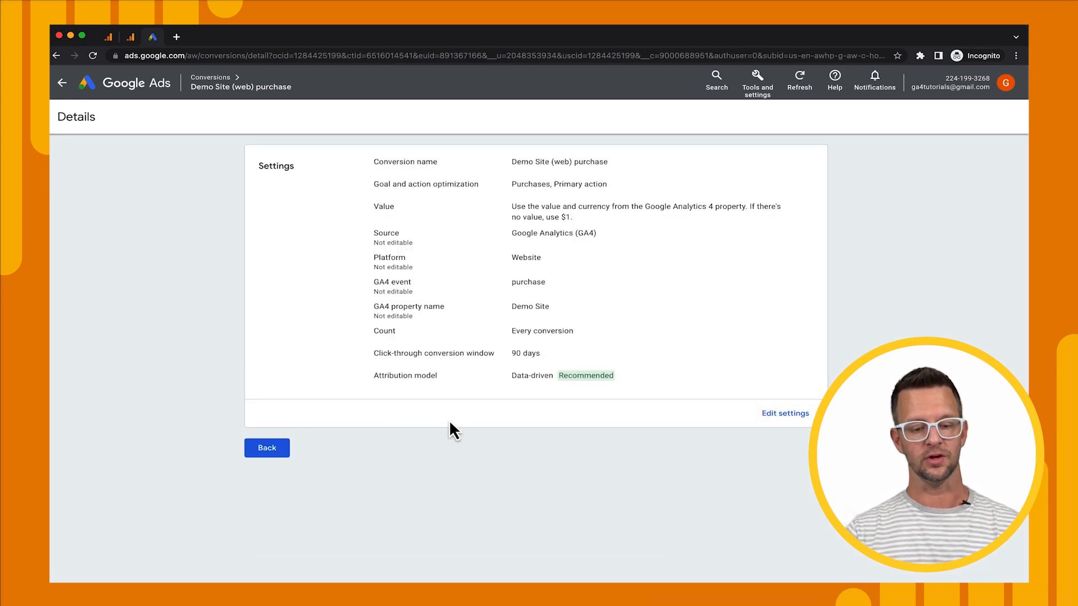